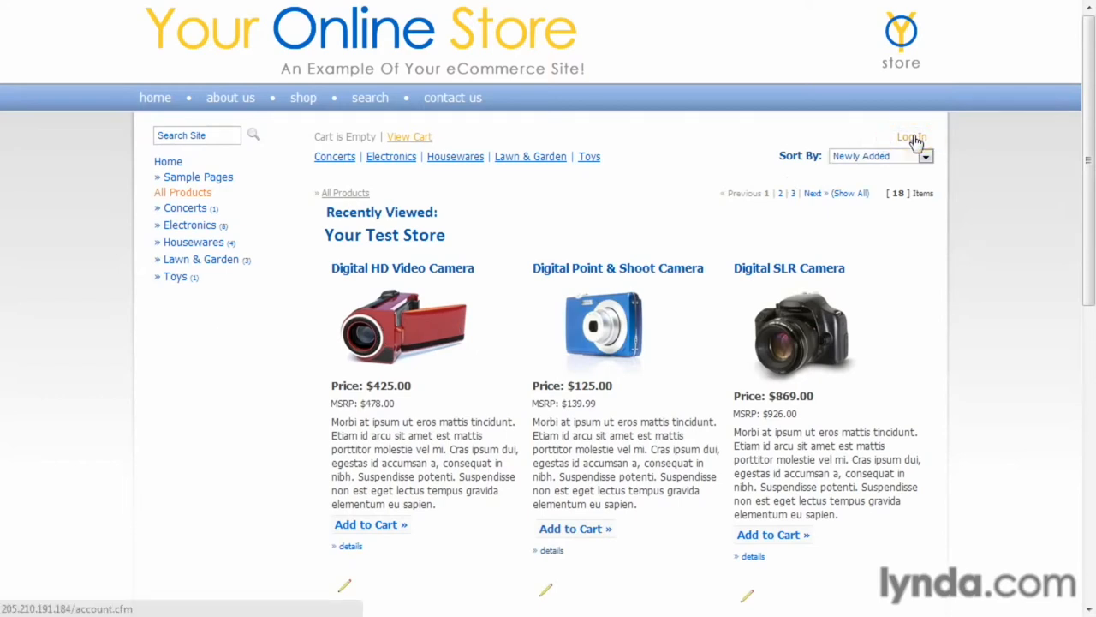
Open the customer login page and enter the account's username and password.
left_click(911, 137)
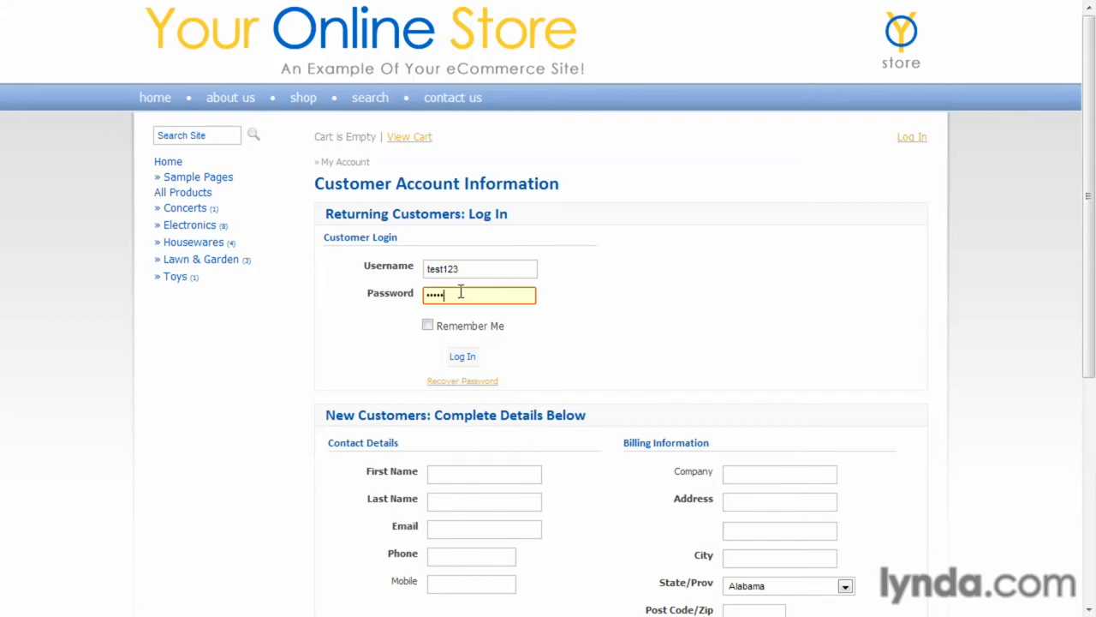
Sign in to the test account, then view its order history and purchased items list.
left_click(462, 356)
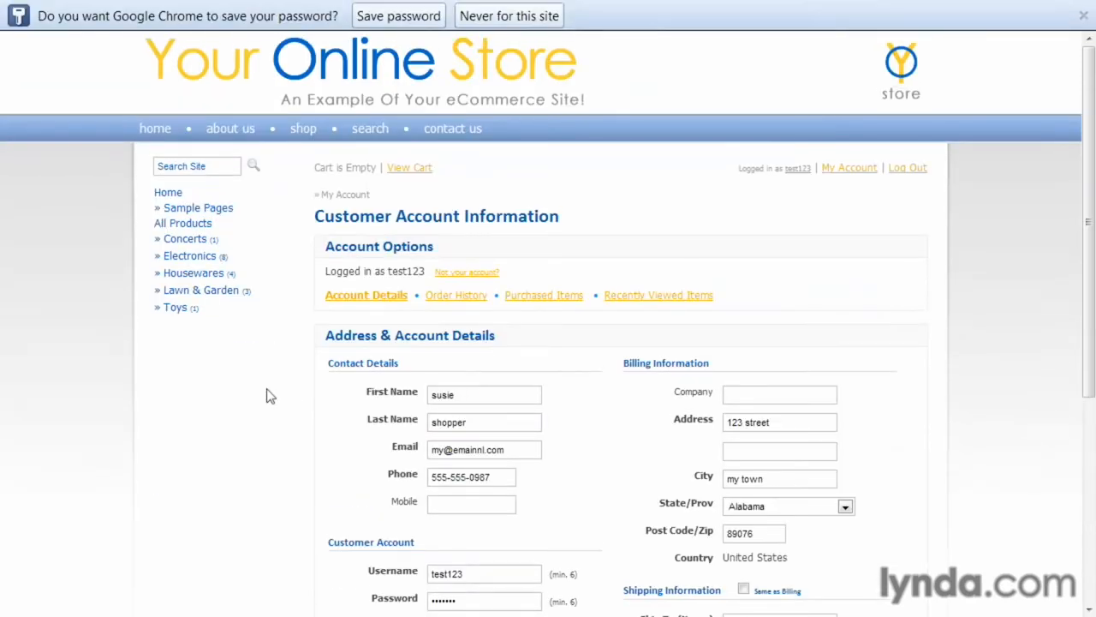
scroll("down", 3)
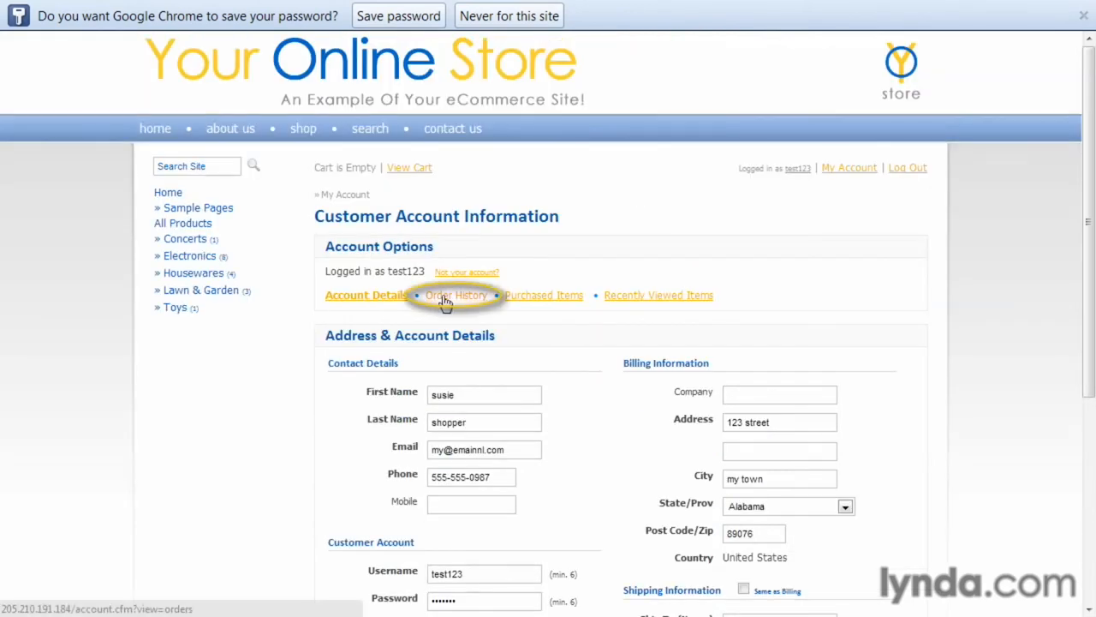
left_click(456, 295)
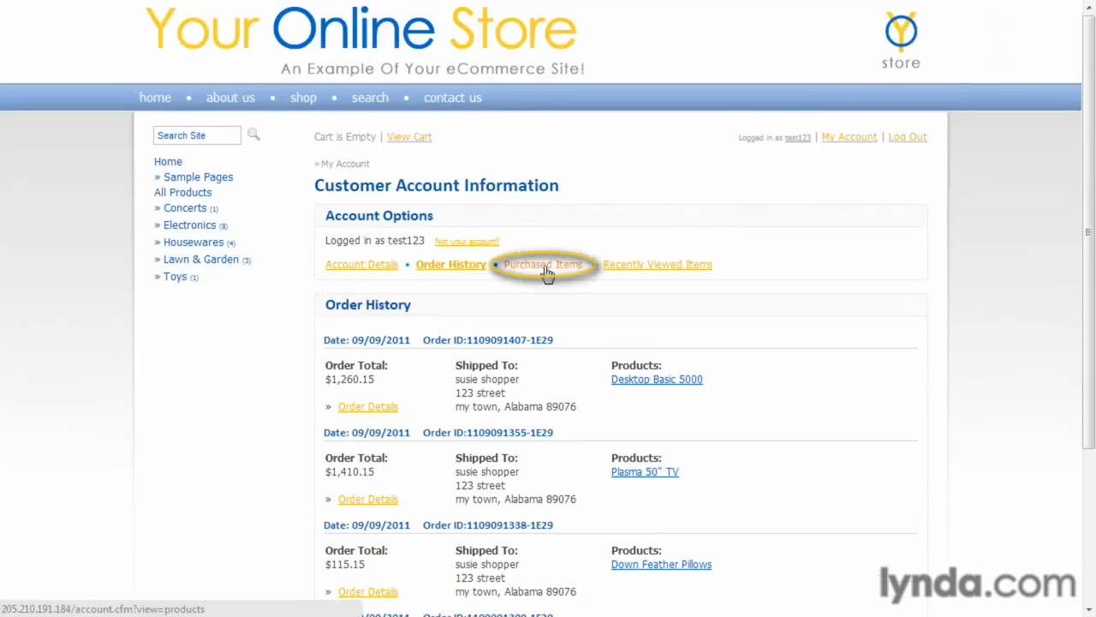
left_click(543, 264)
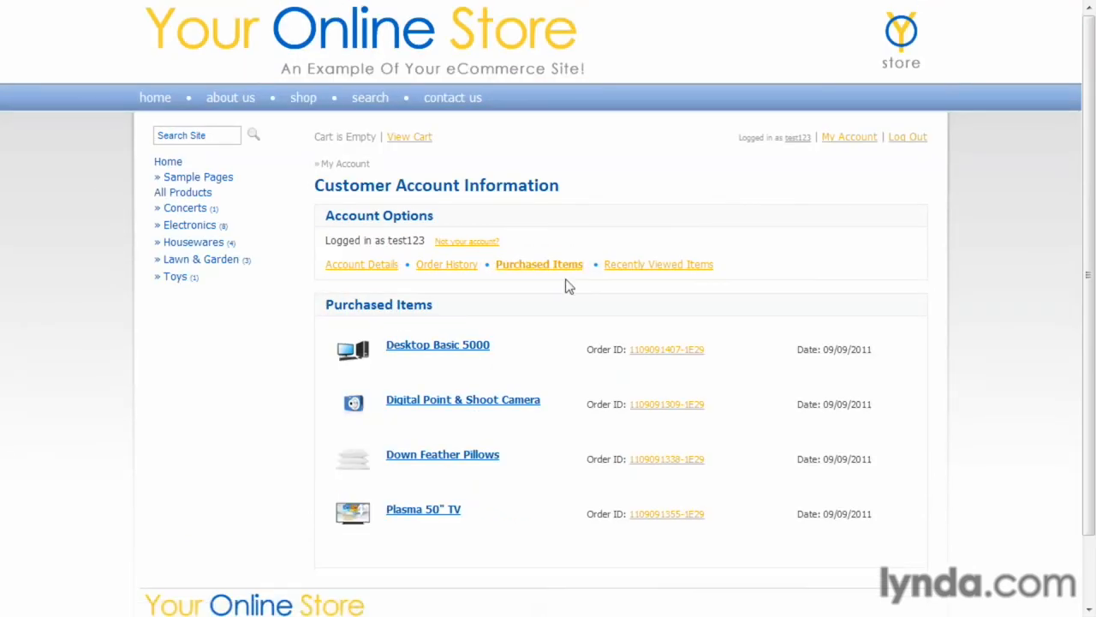